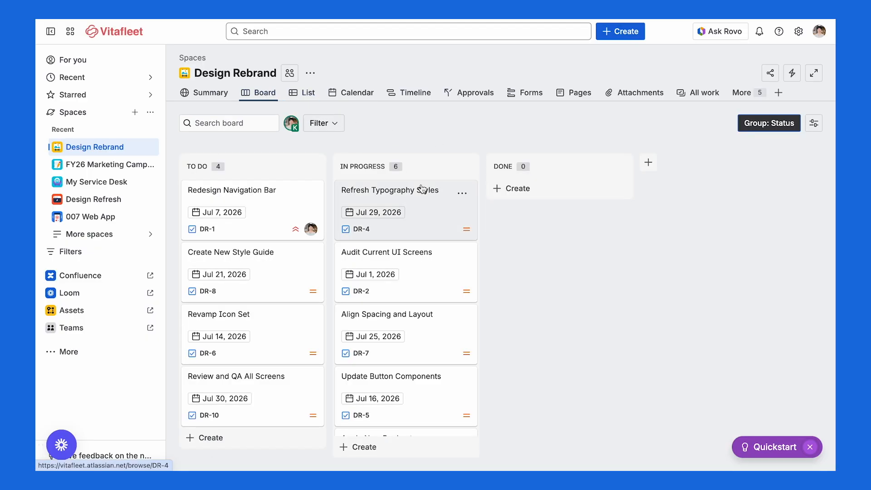
# - Switch to the other Jira site and land on its empty For you page
pyautogui.moveTo(405, 189); pyautogui.dragTo(557, 190)
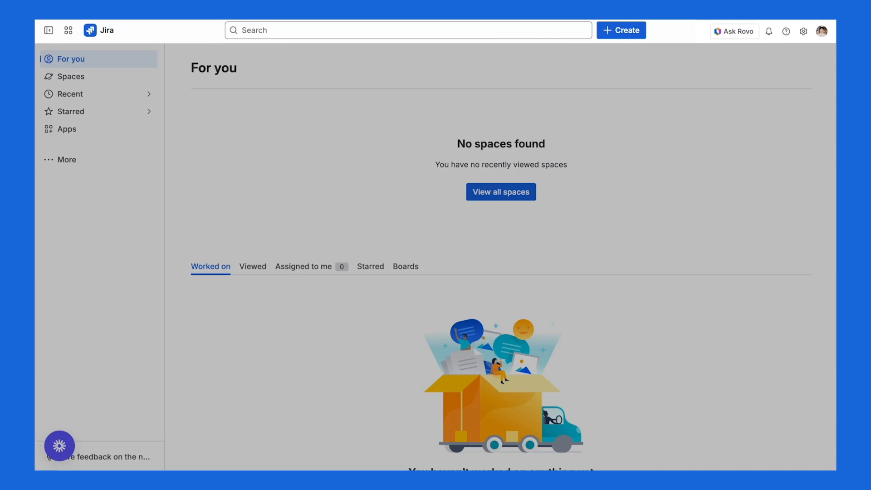
pyautogui.click(48, 30)
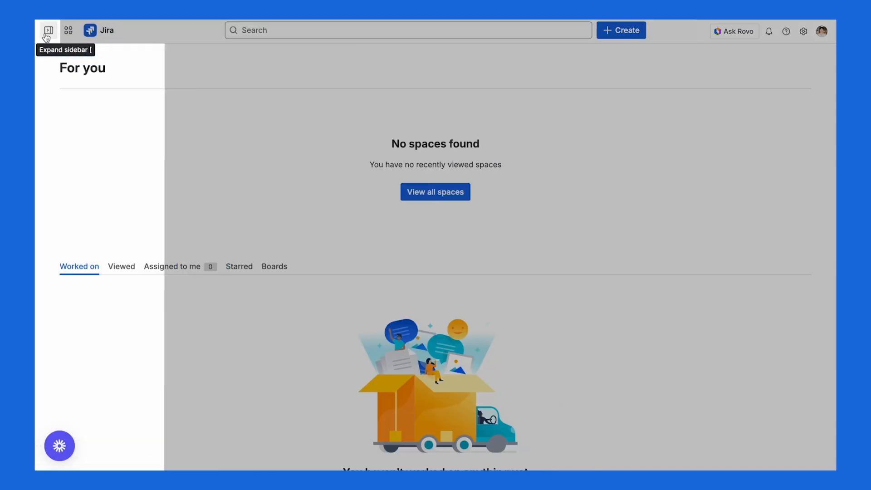
pyautogui.click(68, 30)
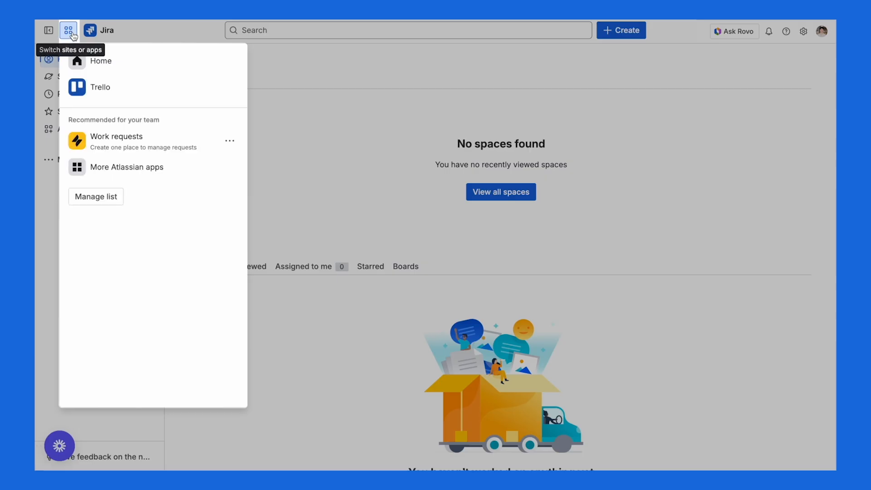
pyautogui.click(68, 30)
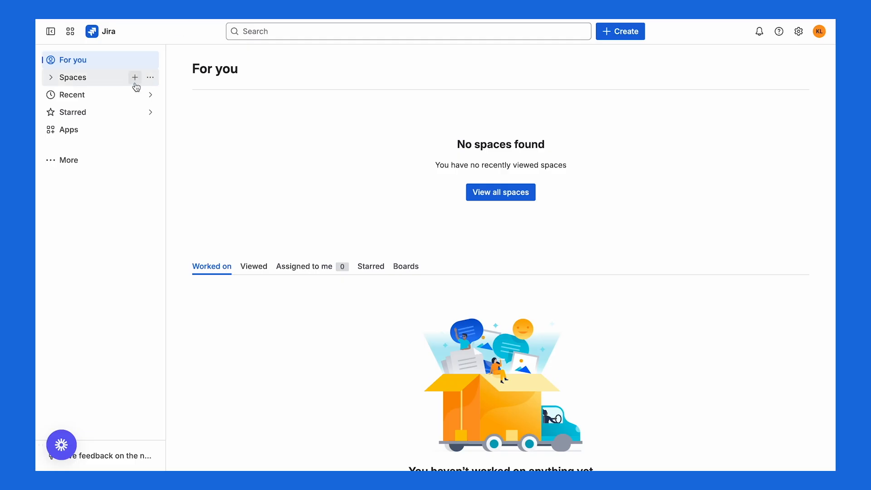
# - Create a blank team-managed space named 'Marketing Team' and continue to the invite step
pyautogui.click(134, 77)
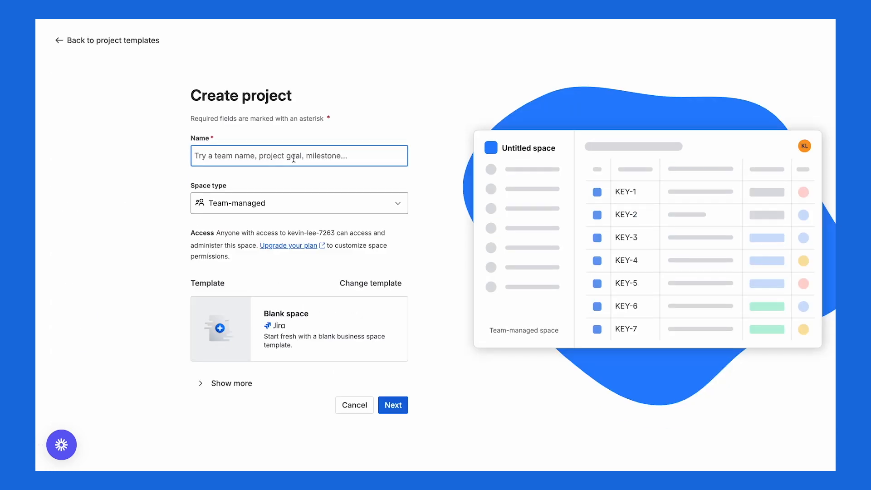
pyautogui.write('Marketing Team')
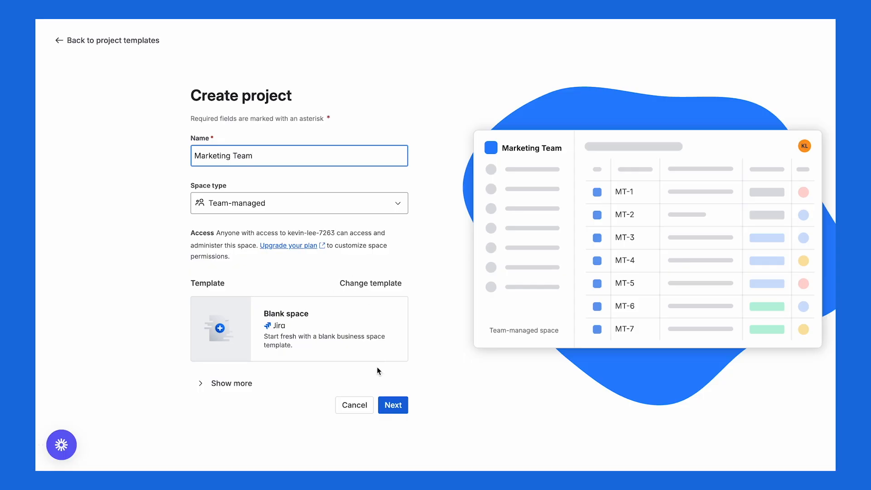
pyautogui.click(392, 405)
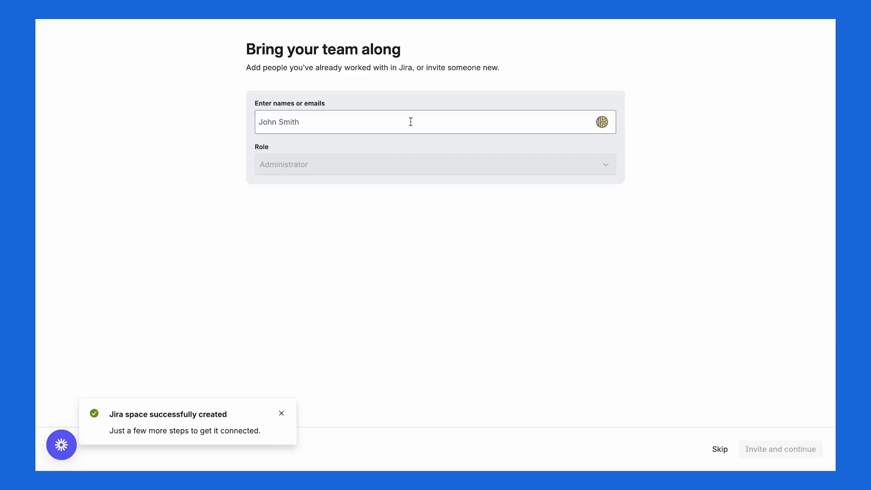
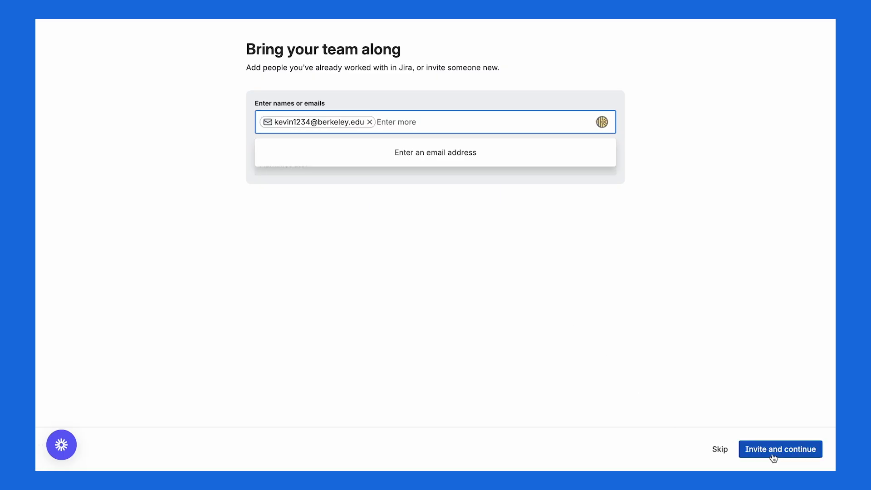
# - Invite teammate kevin1 by email and continue to the empty Marketing Team board
pyautogui.click(779, 449)
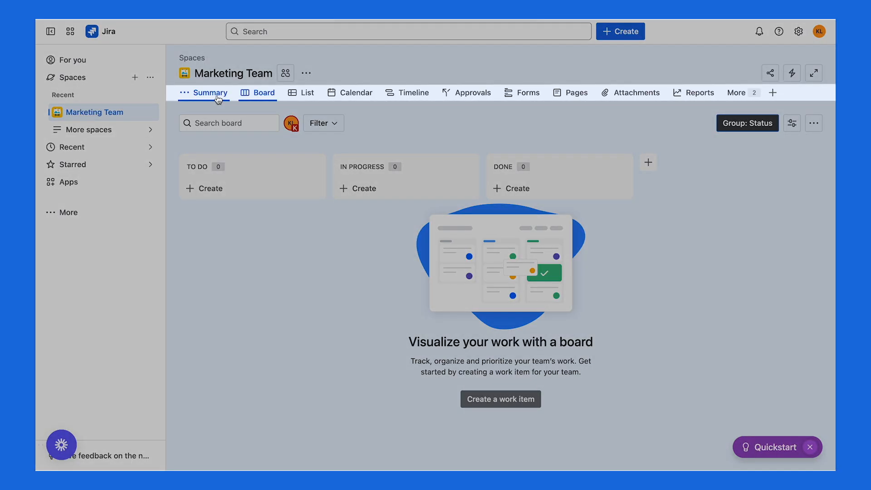
pyautogui.click(209, 93)
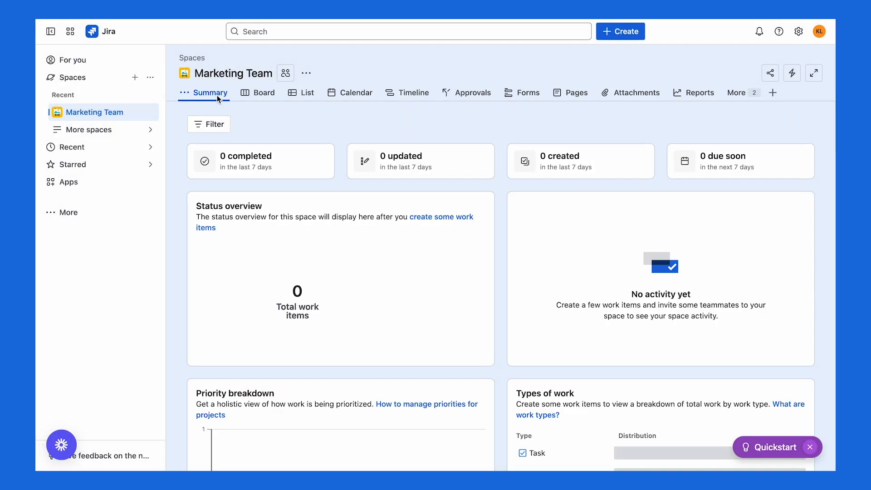
pyautogui.click(356, 93)
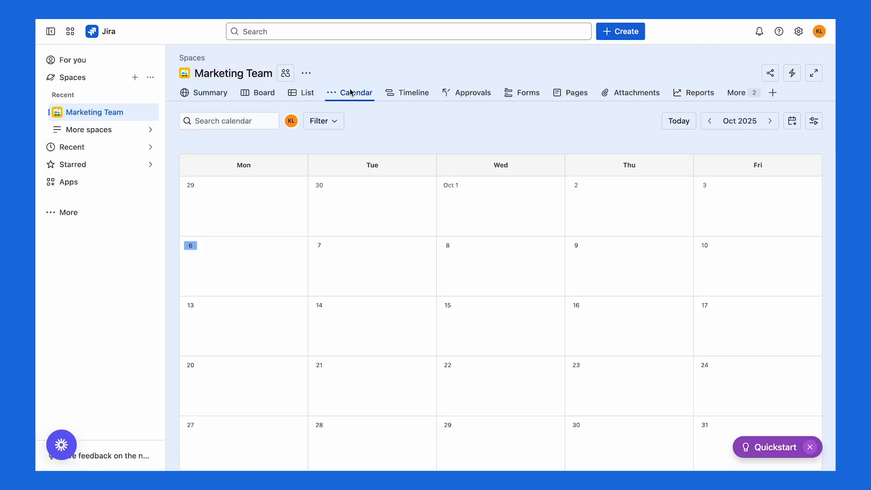
pyautogui.click(413, 93)
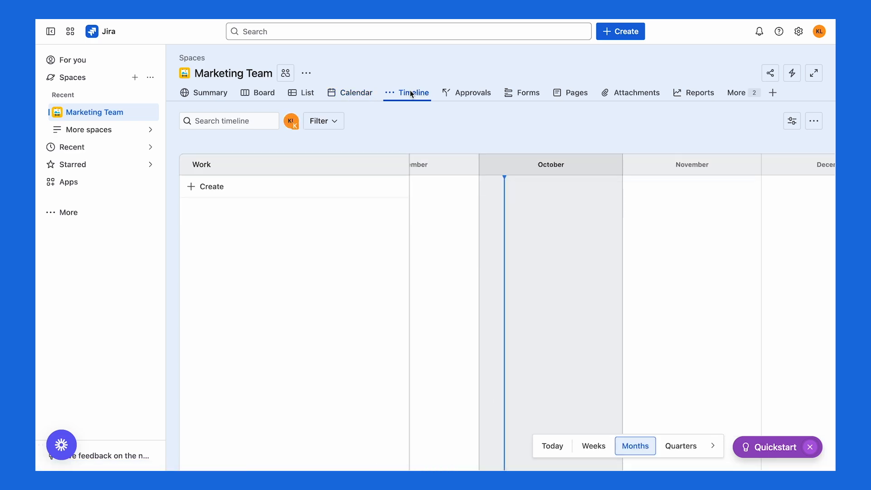
pyautogui.click(264, 93)
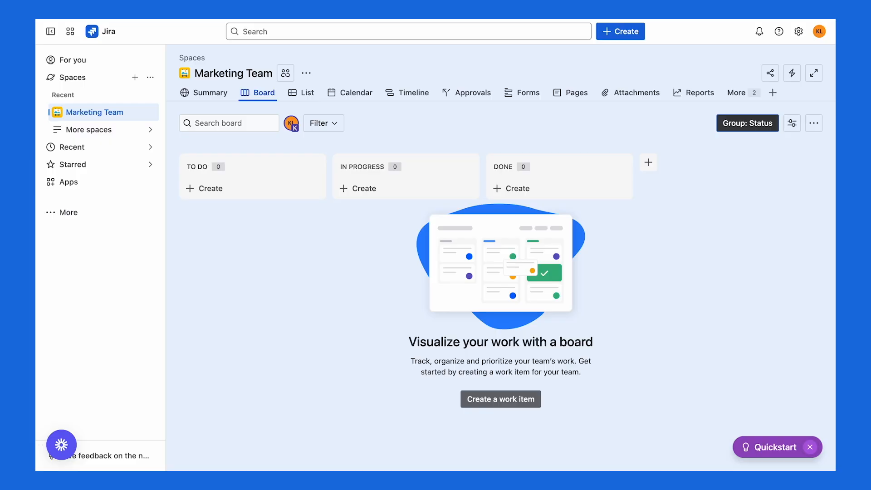
pyautogui.moveTo(248, 190)
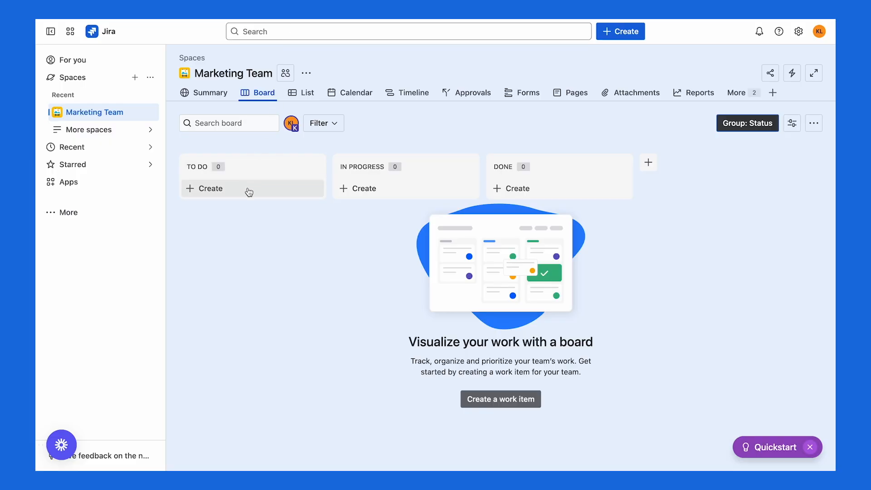
# - Create work item 'Marketing Work Item' in To Do and open MT-3 in detail view
pyautogui.write('Marketing')
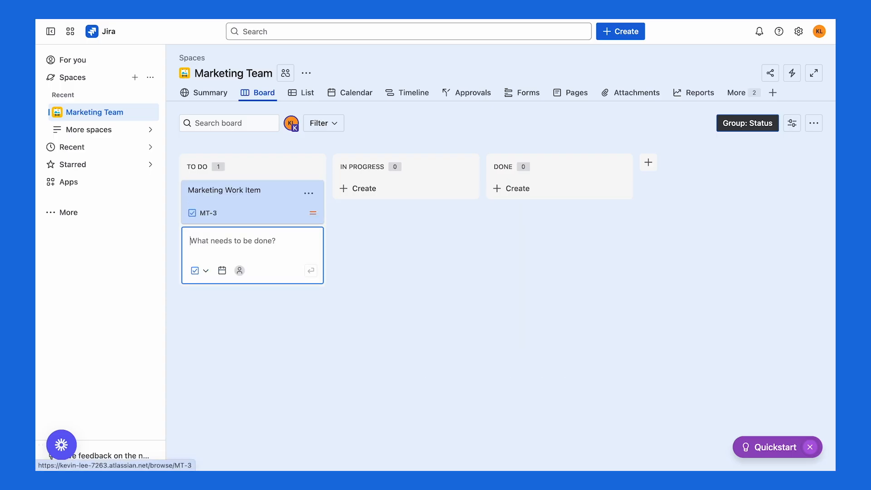
pyautogui.click(223, 190)
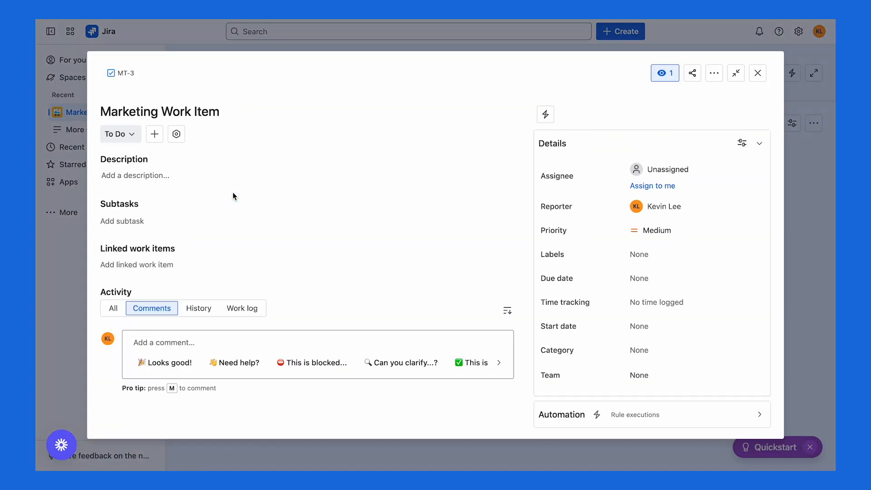